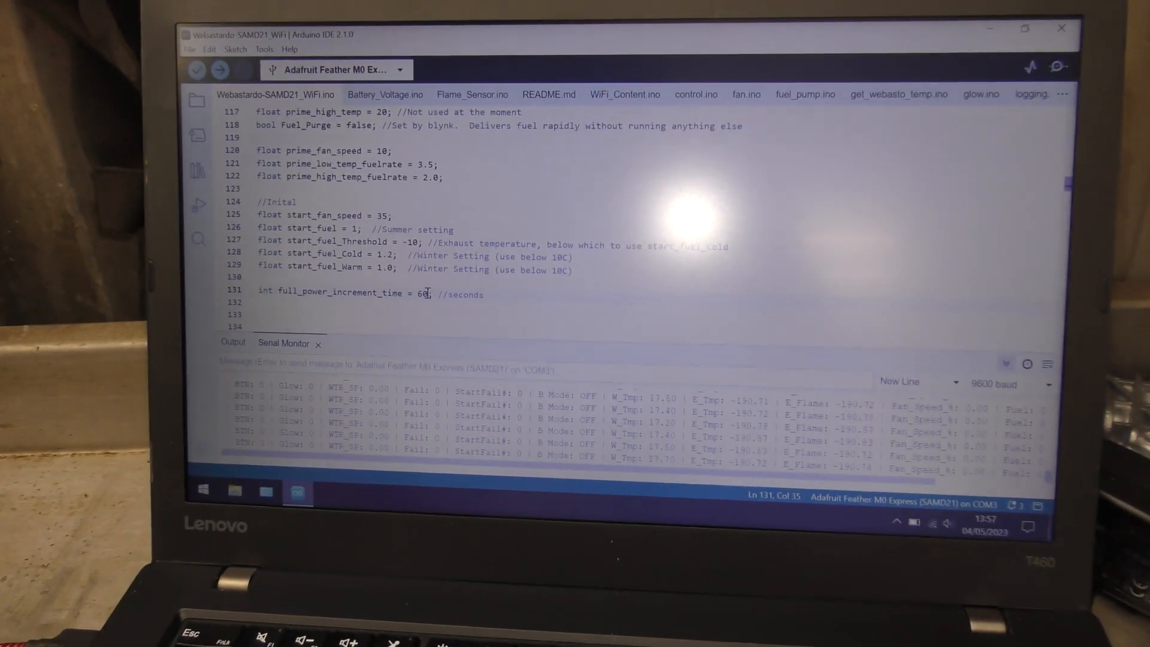
scroll(up, 3)
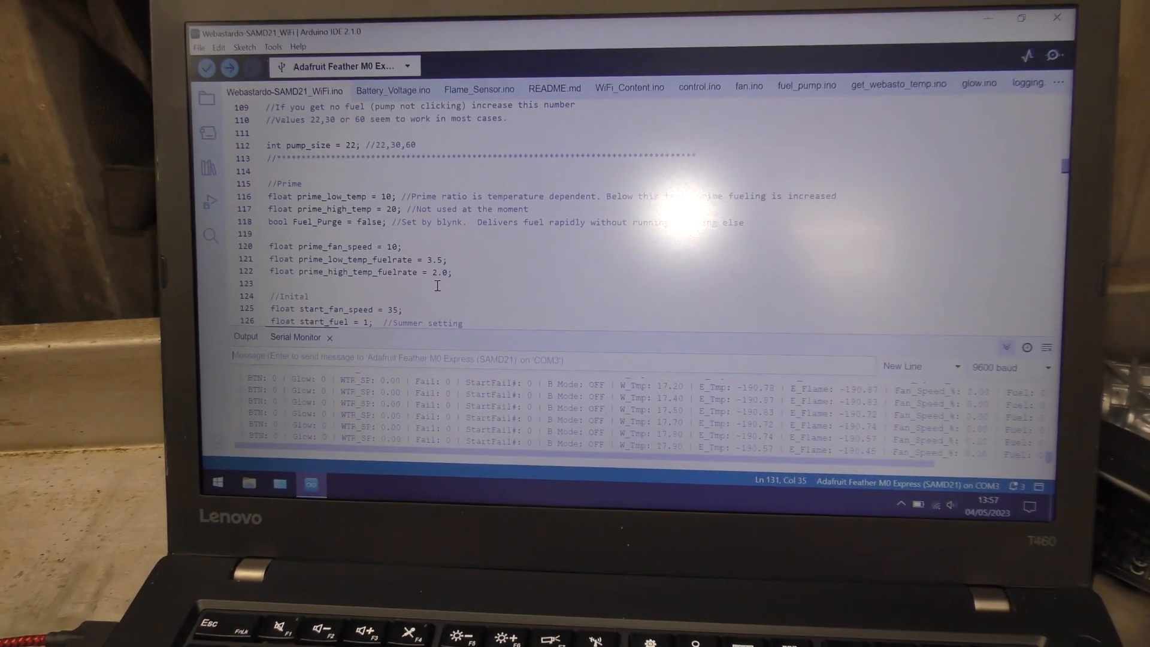
scroll(down, 3)
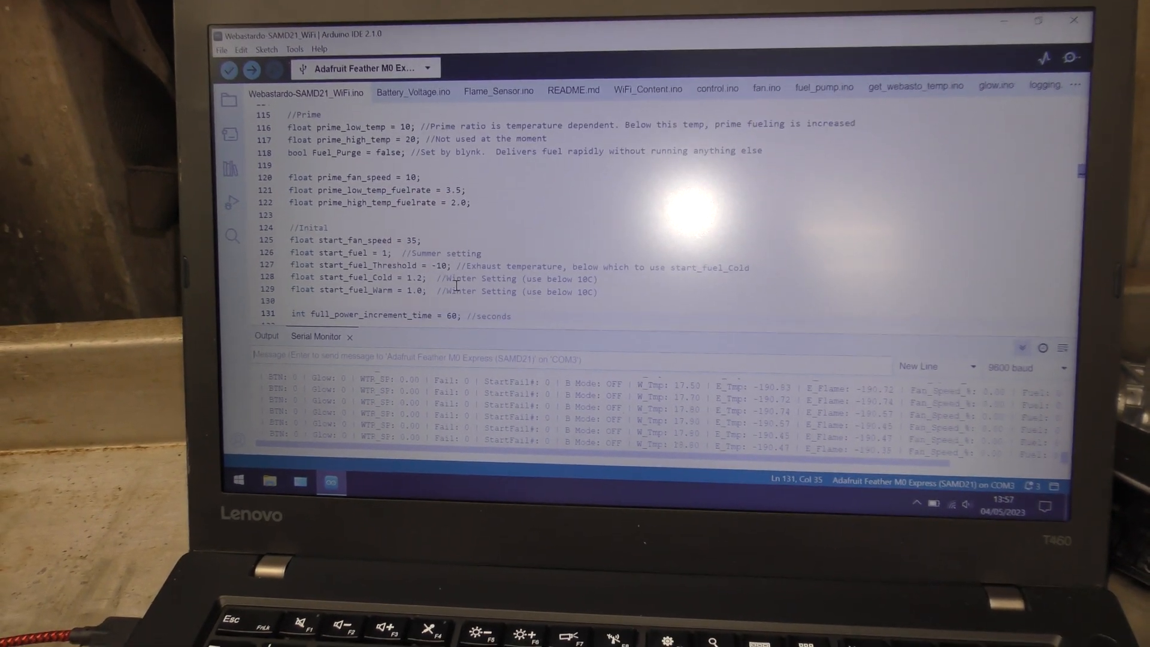
scroll(down, 3)
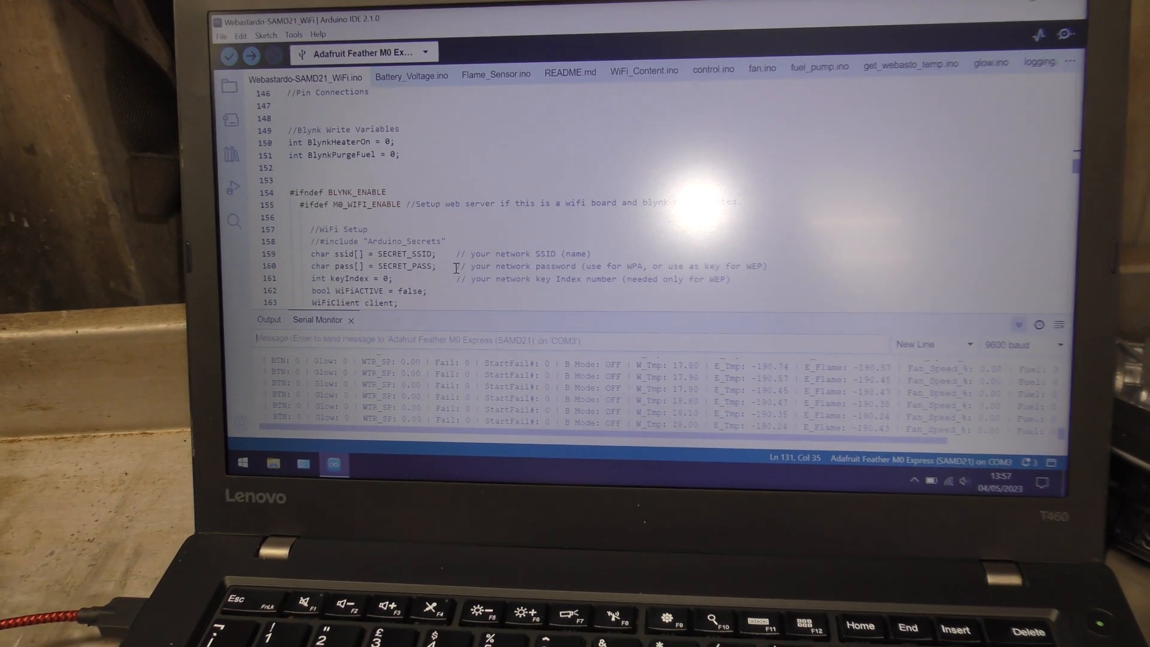
scroll(up, 3)
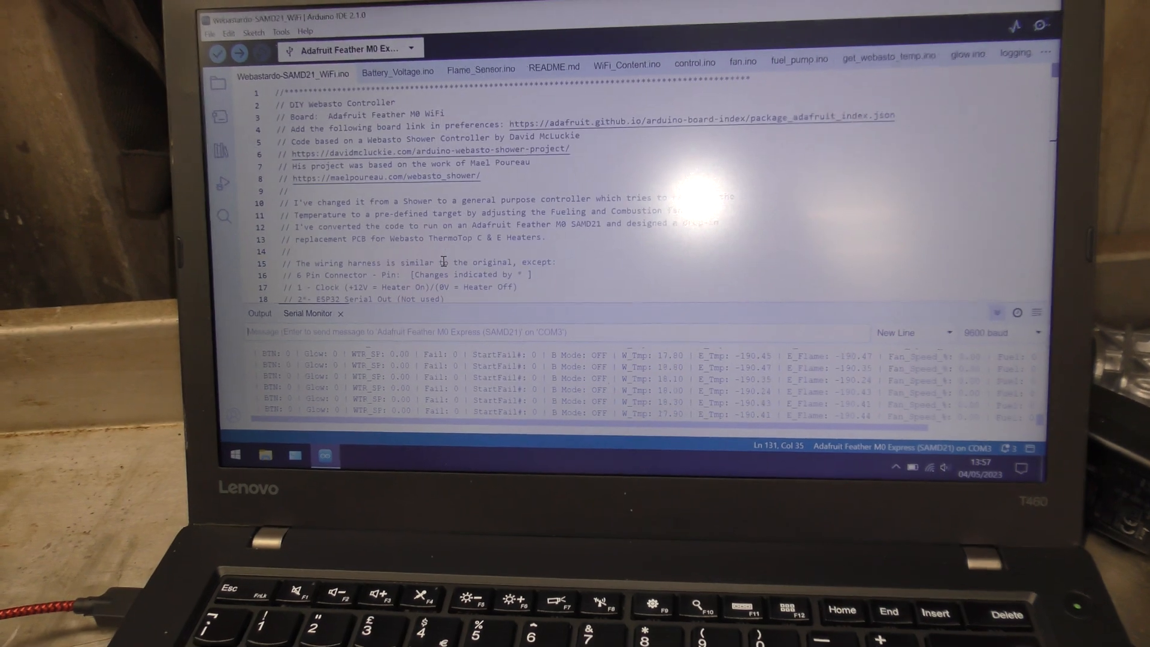